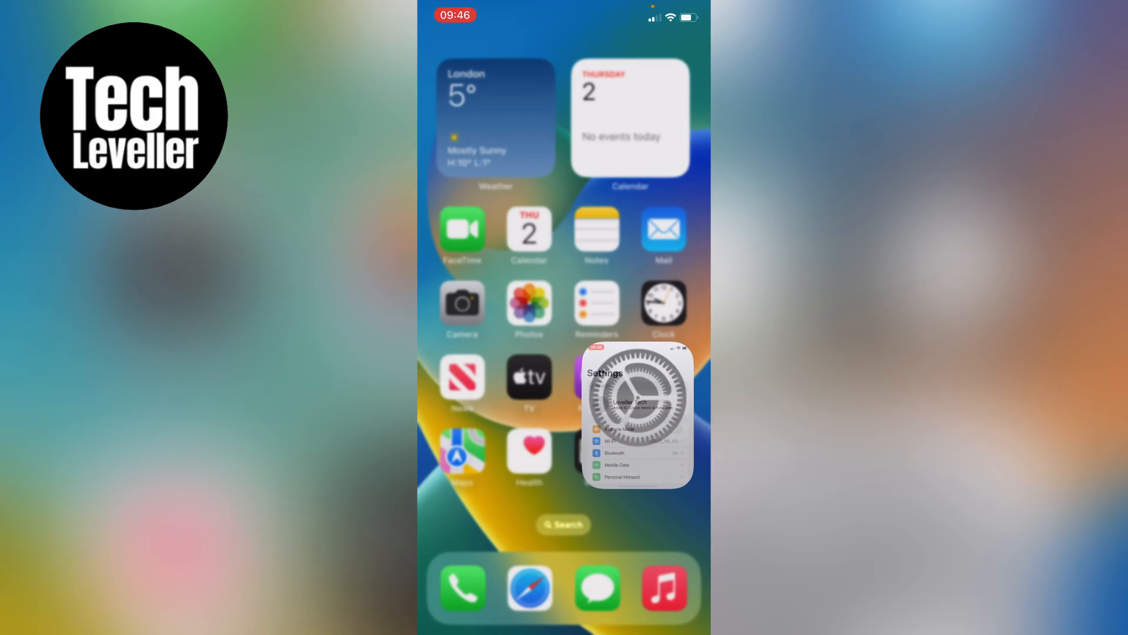
- Launch the Settings app from the home screen and go to General
{"action": "left_click", "coordinate": [636, 412]}
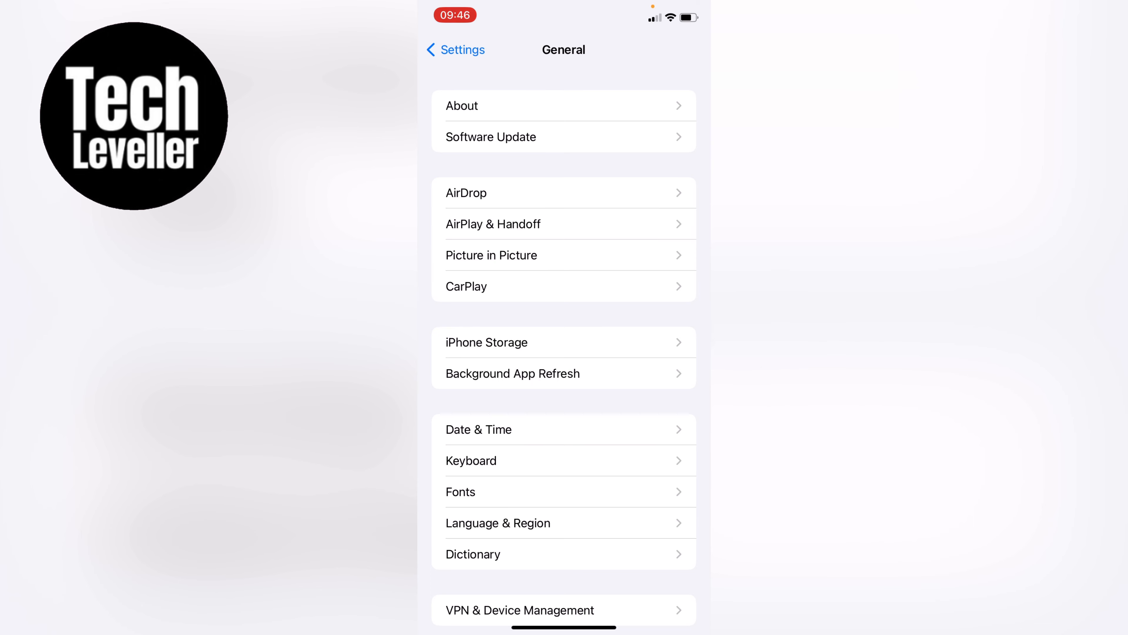
- Go into iPhone Storage and select Maps from the app list to see its storage details
{"action": "left_click", "coordinate": [487, 342]}
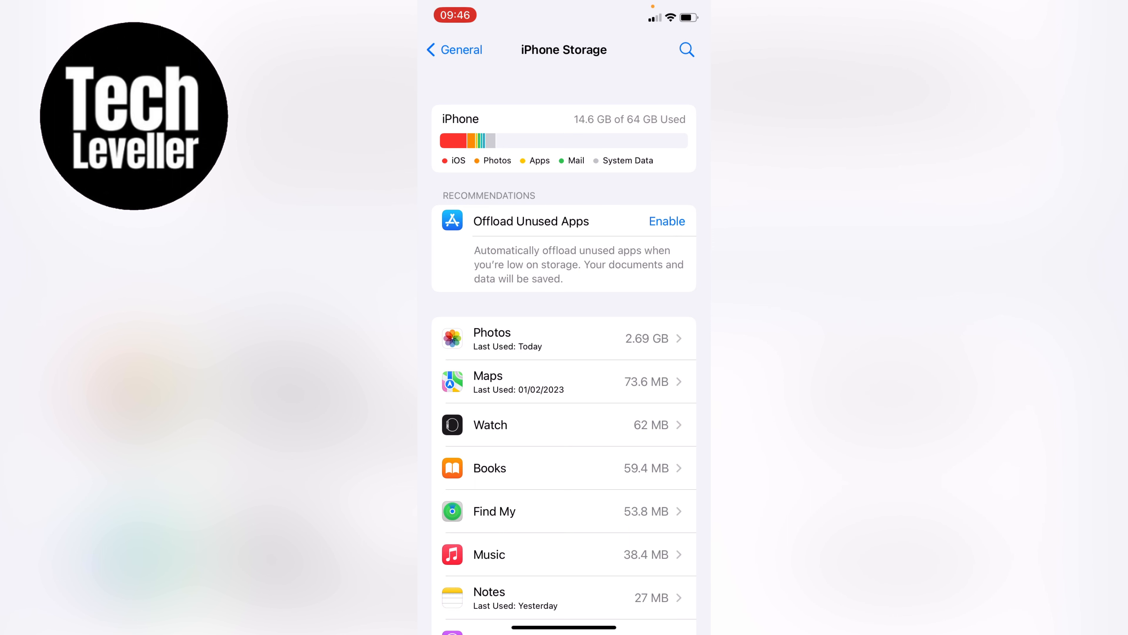
{"action": "scroll", "scroll_direction": "down", "scroll_amount": 3}
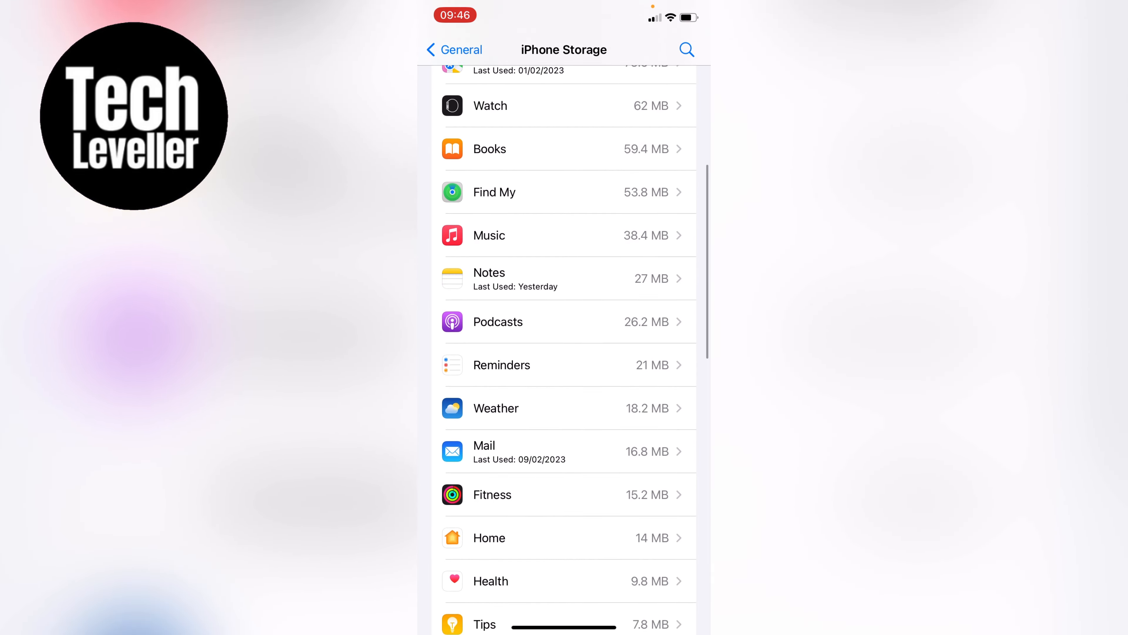
{"action": "scroll", "scroll_direction": "down", "scroll_amount": 3}
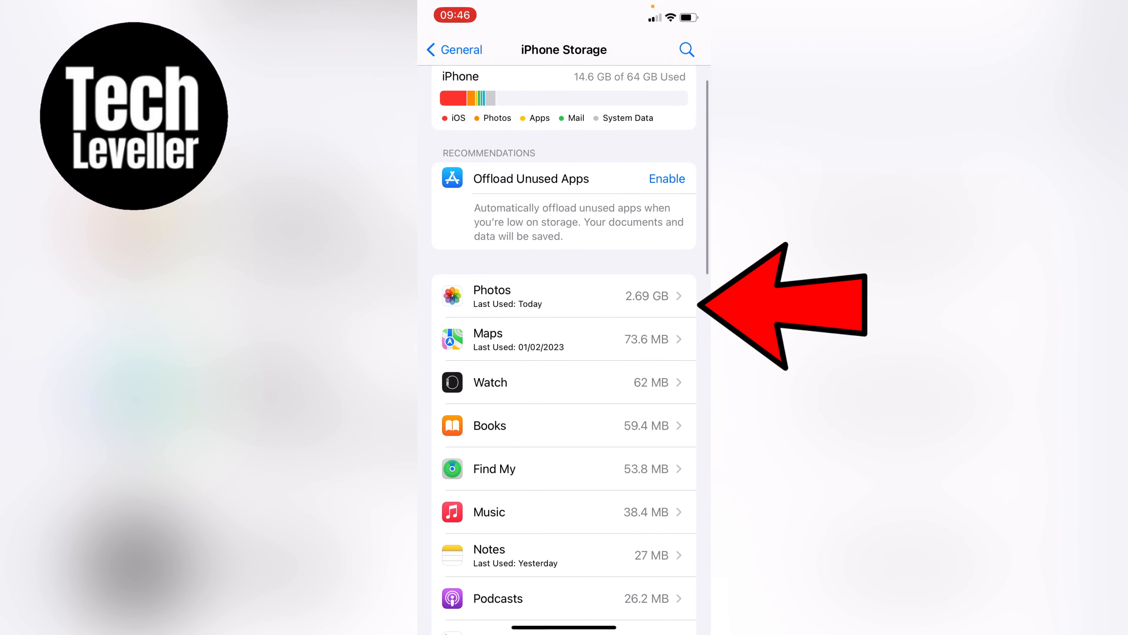
{"action": "left_click", "coordinate": [565, 339]}
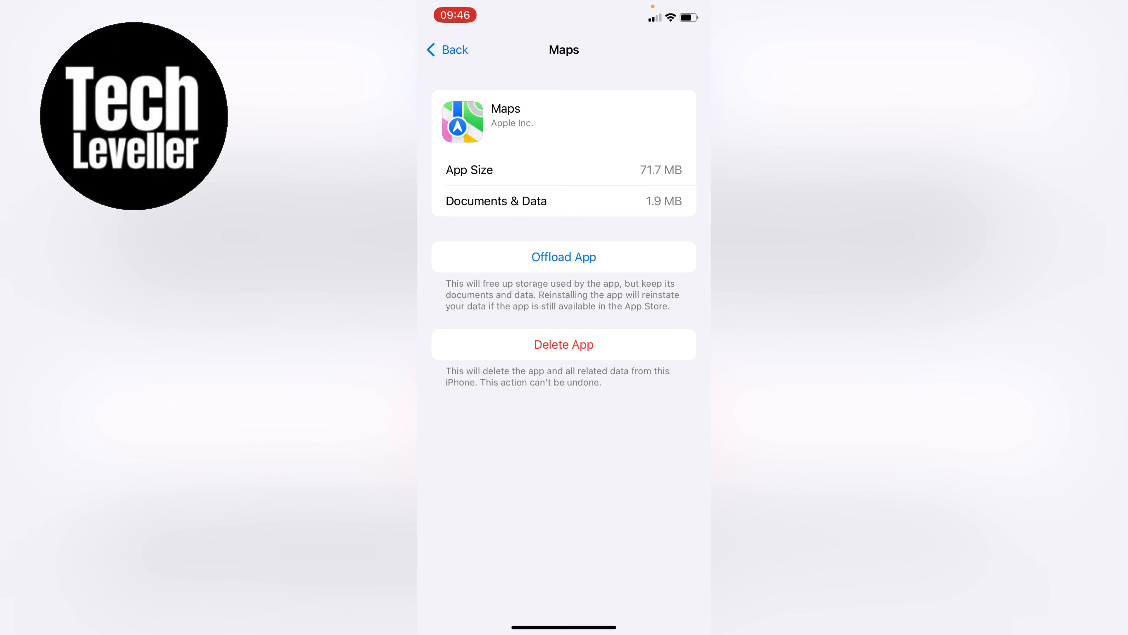
- Offload Maps keeping its 2.1 MB of documents and data, then begin reinstalling it
{"action": "left_click", "coordinate": [563, 256]}
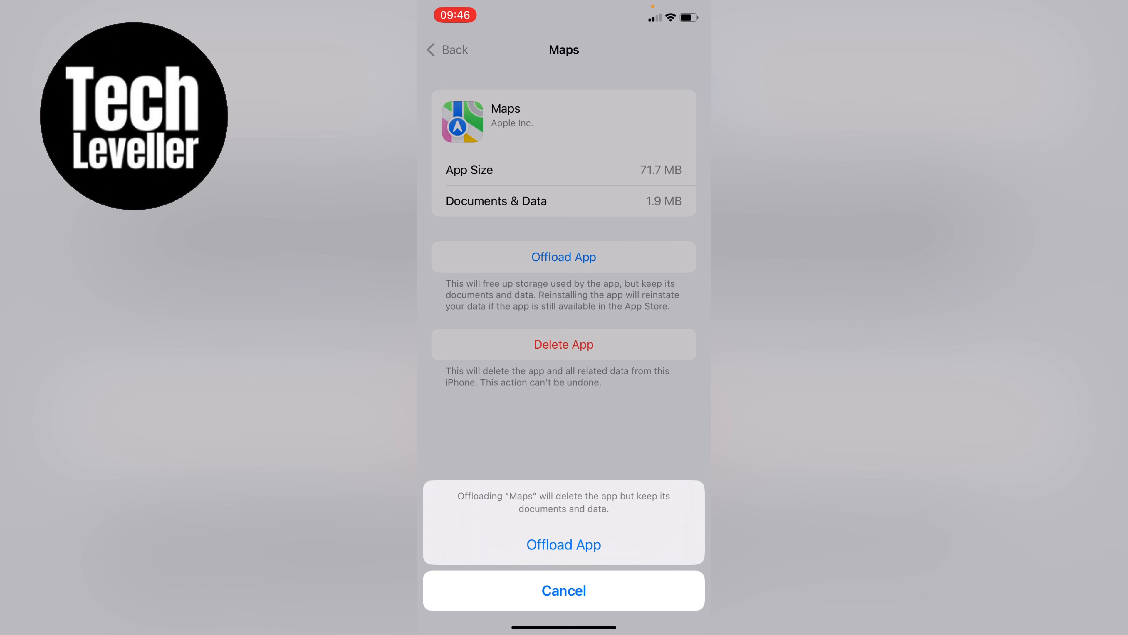
{"action": "left_click", "coordinate": [563, 544]}
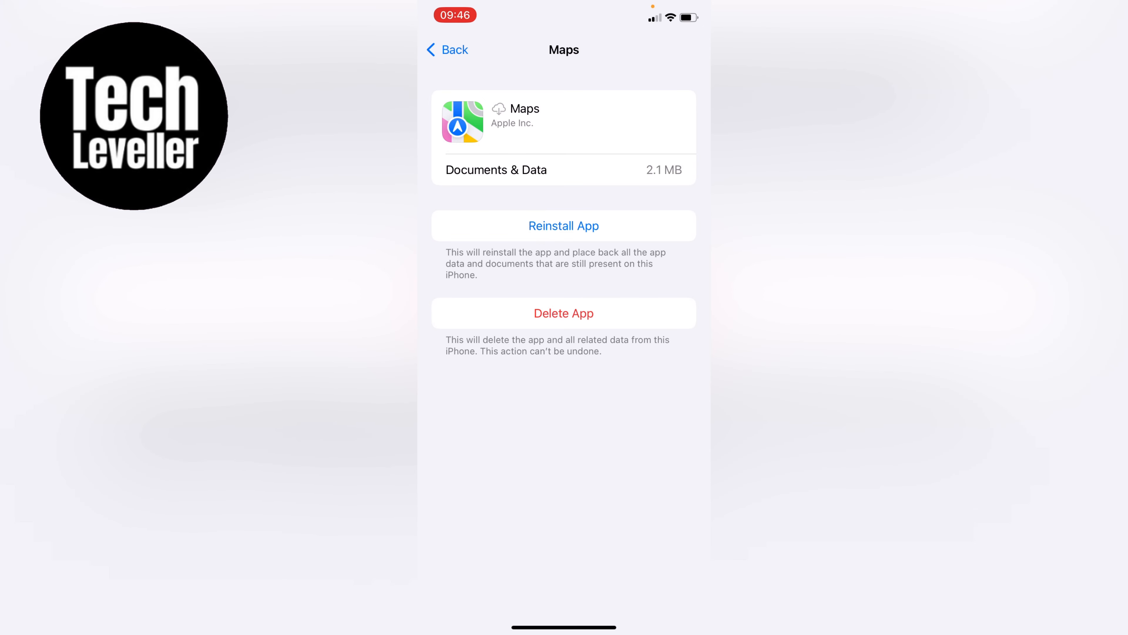
{"action": "left_click", "coordinate": [563, 225]}
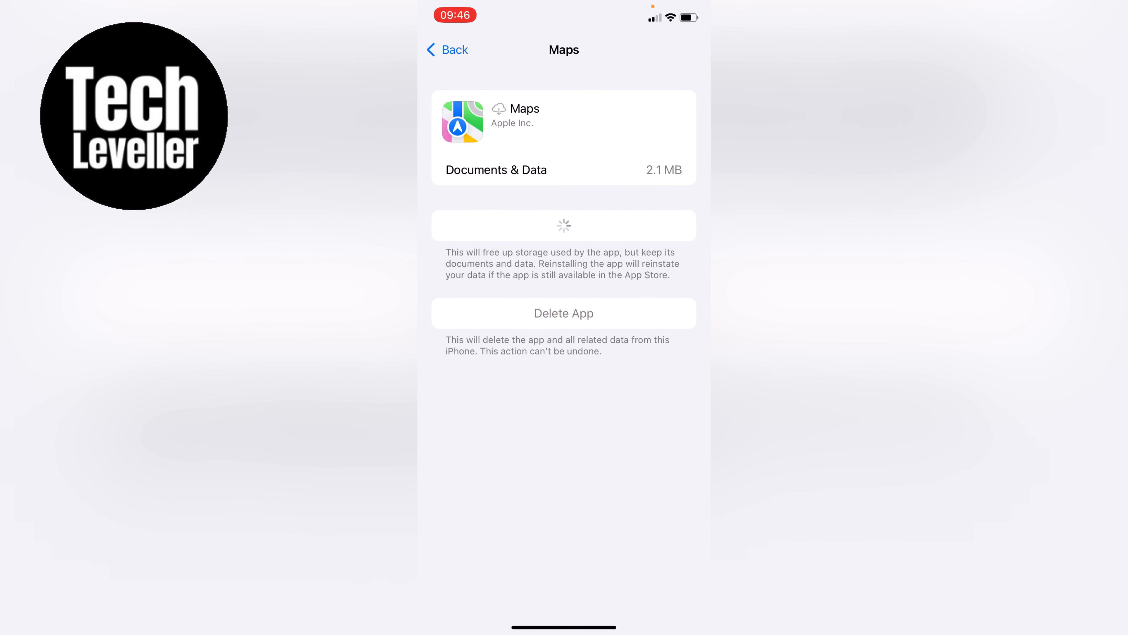